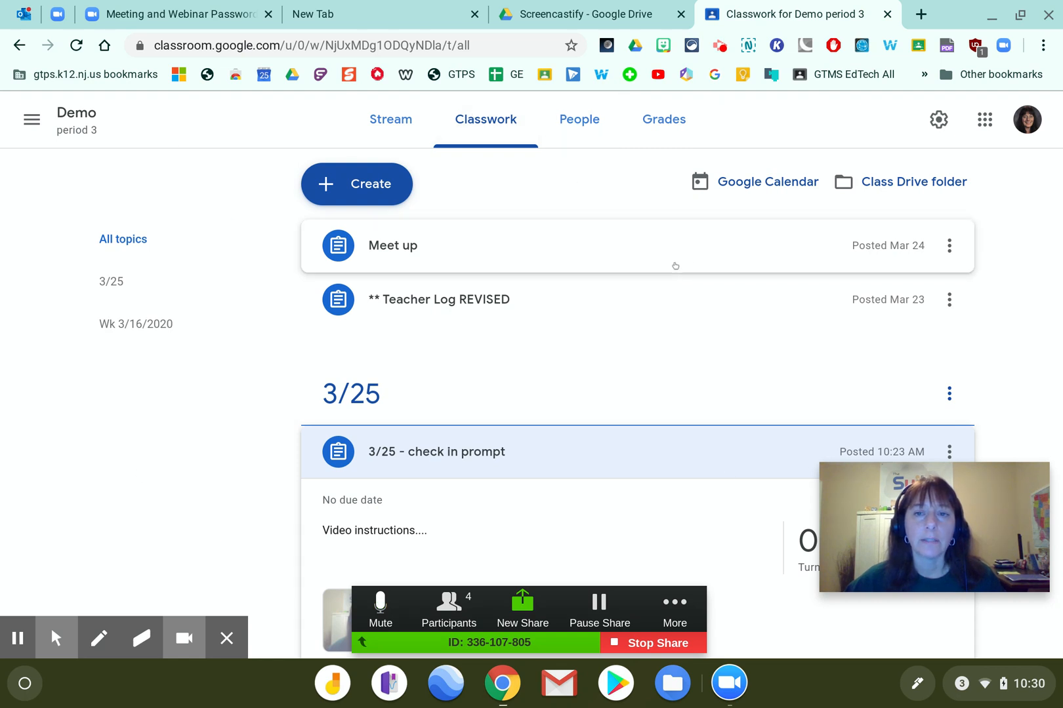
mouse_move(384, 14)
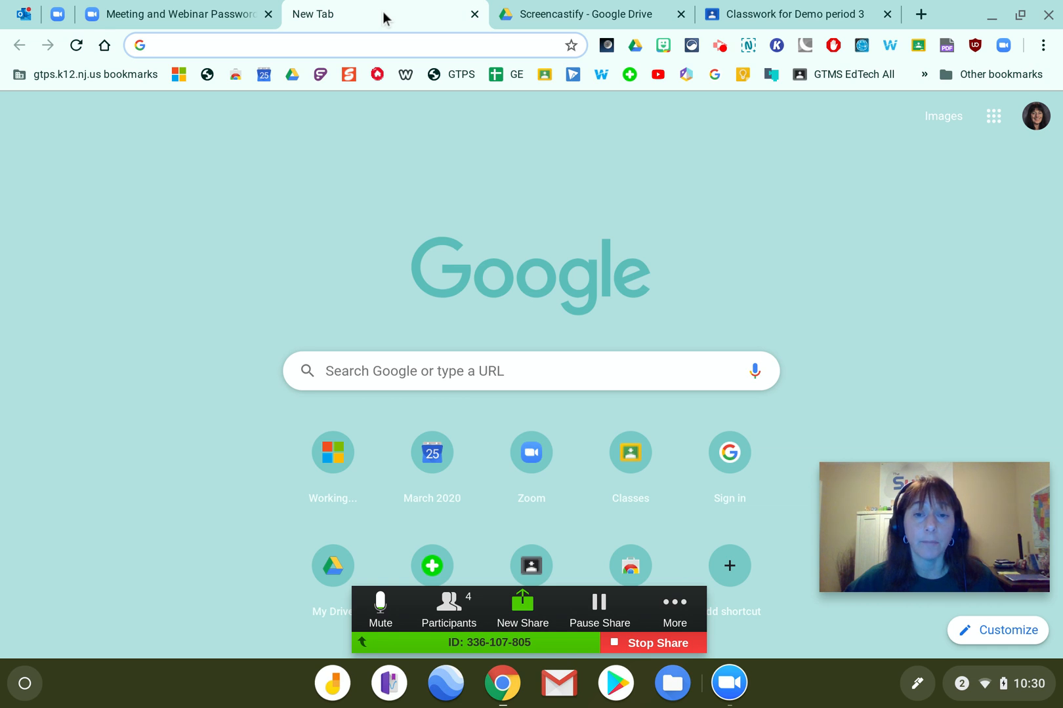
mouse_move(292, 75)
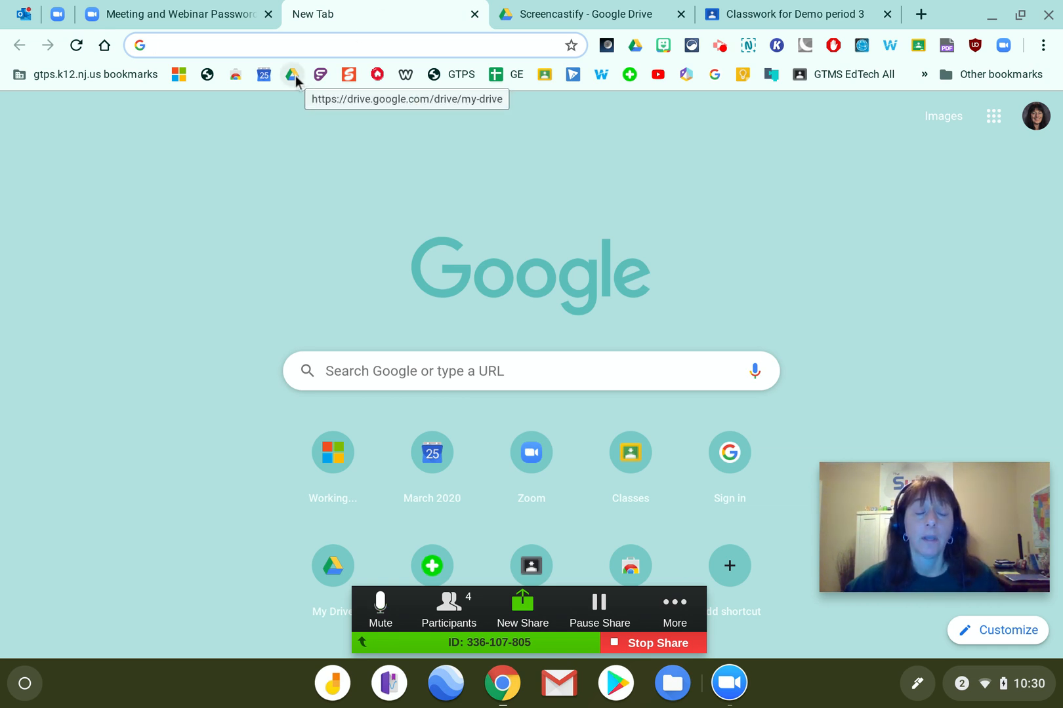
Open My Drive in Google Drive from the bookmarks bar in the blank tab
click(292, 74)
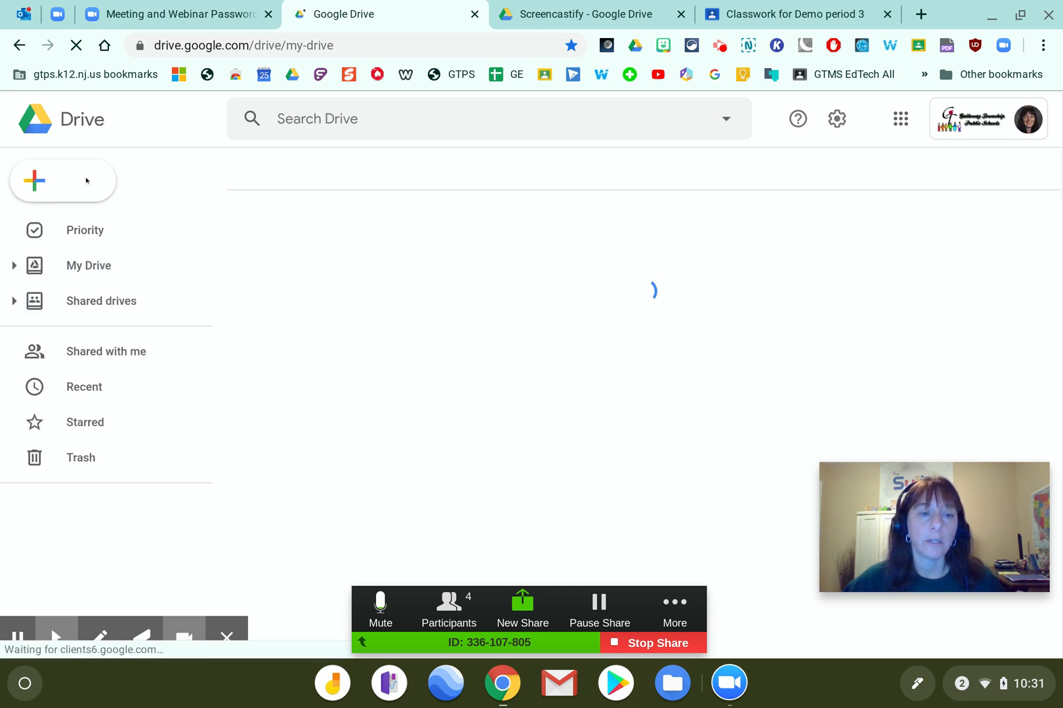
Create a new blank 'Untitled Jam' through New, More, Google Jamboard
click(62, 180)
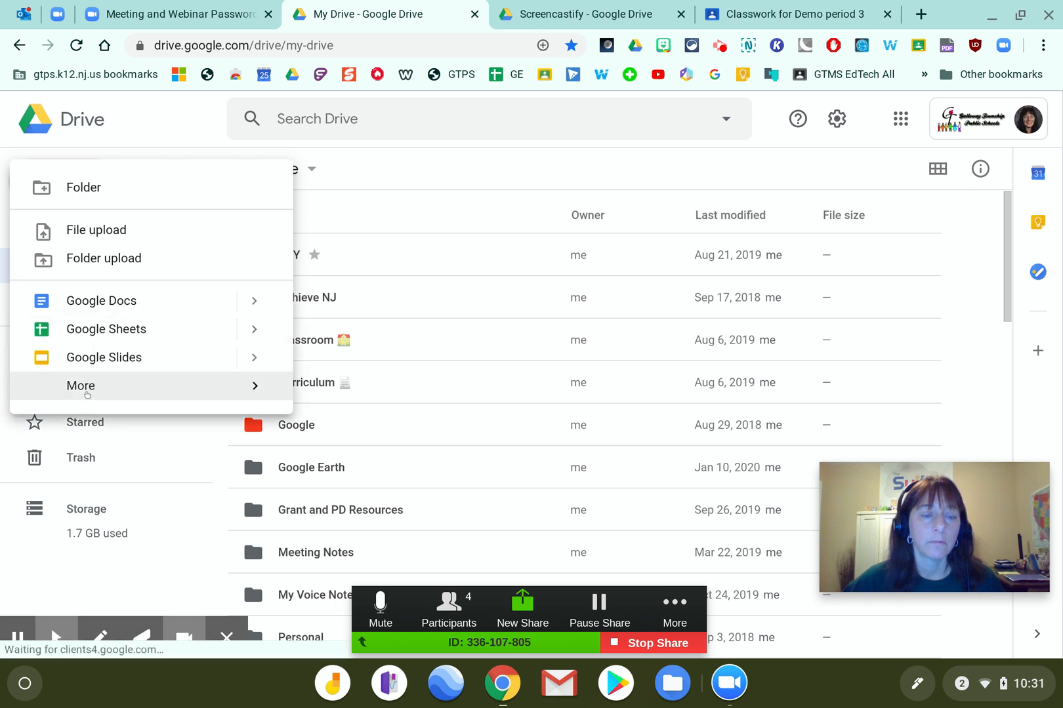
click(81, 386)
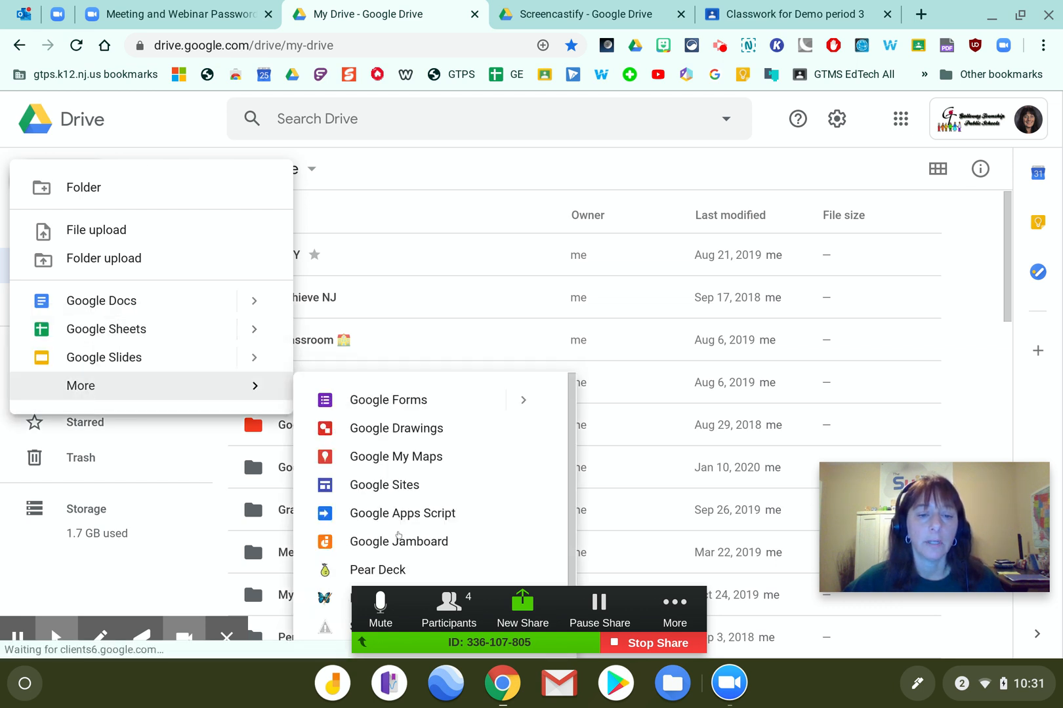
click(399, 542)
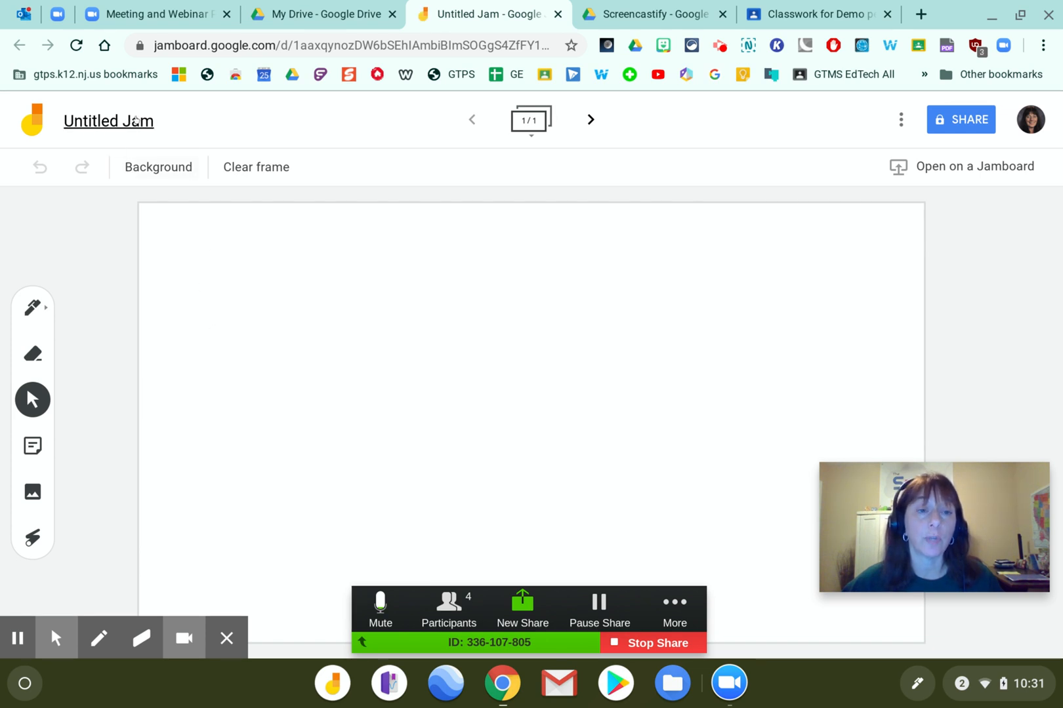
Rename the Untitled Jam to '3/25/20 - lesson name'
click(108, 121)
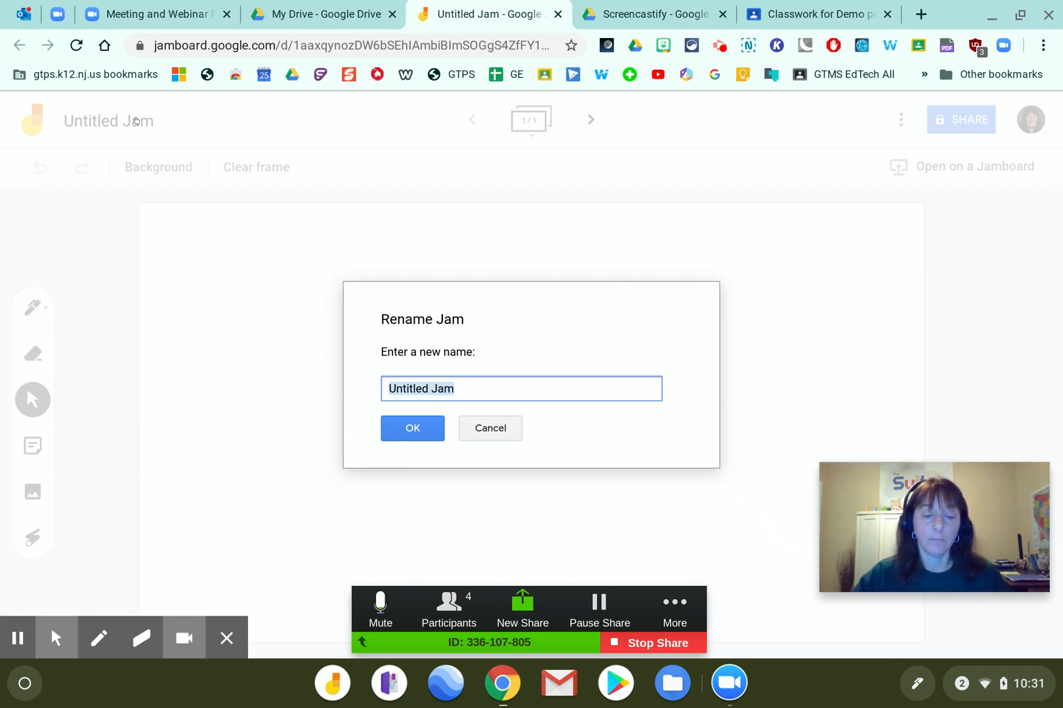
text(3/25/20)
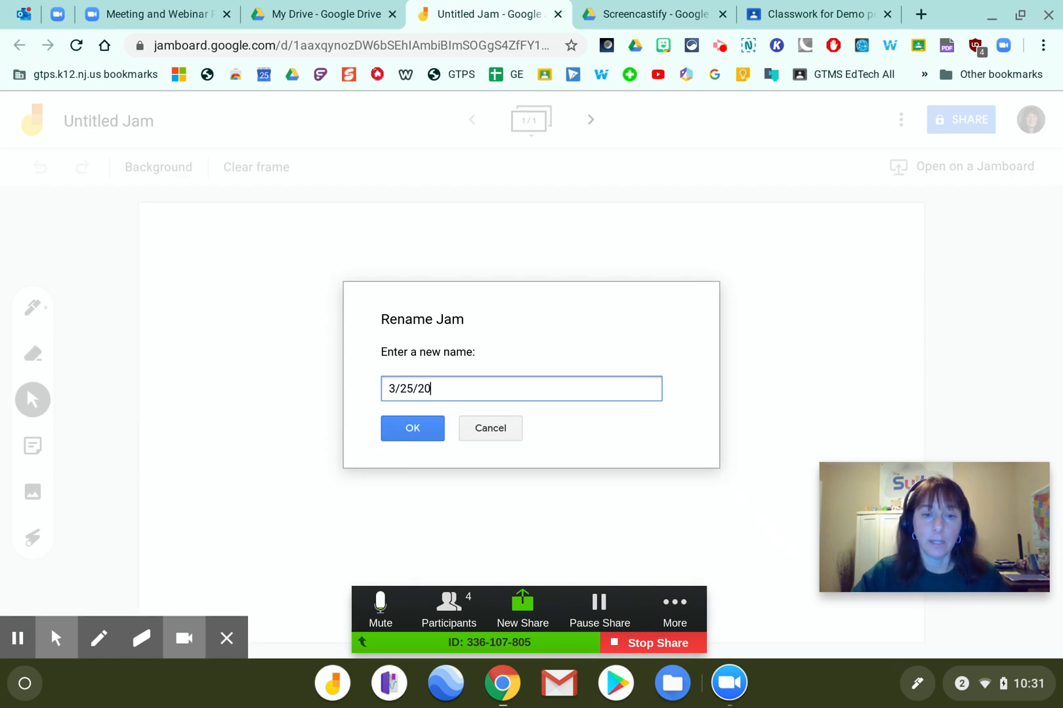
text(- lesso)
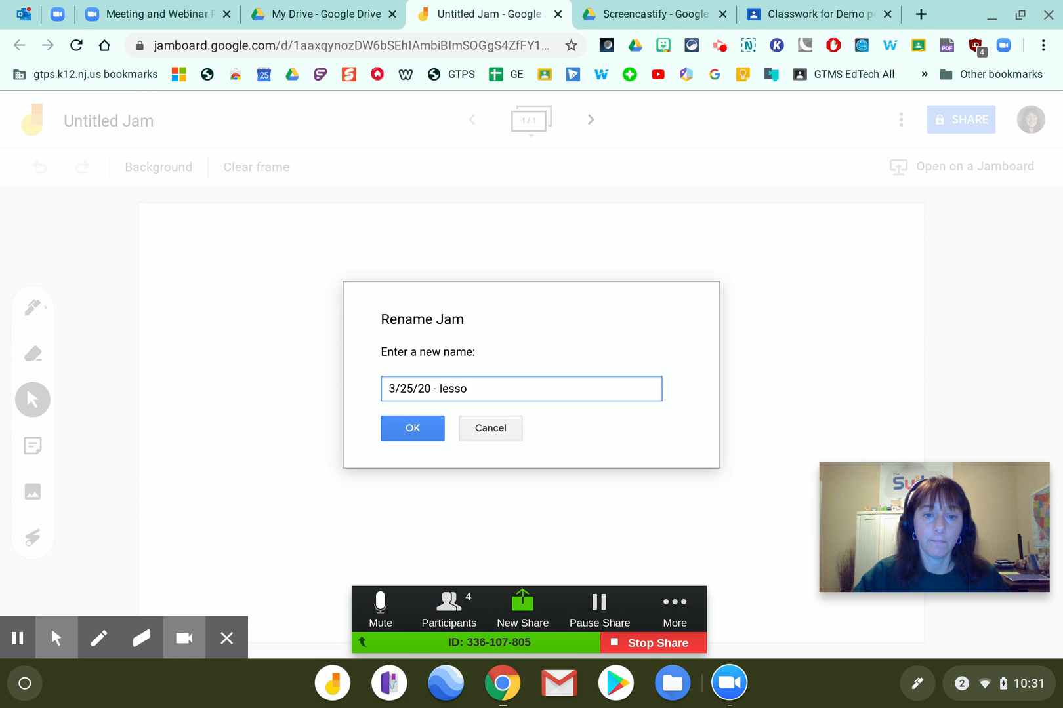
text(n n)
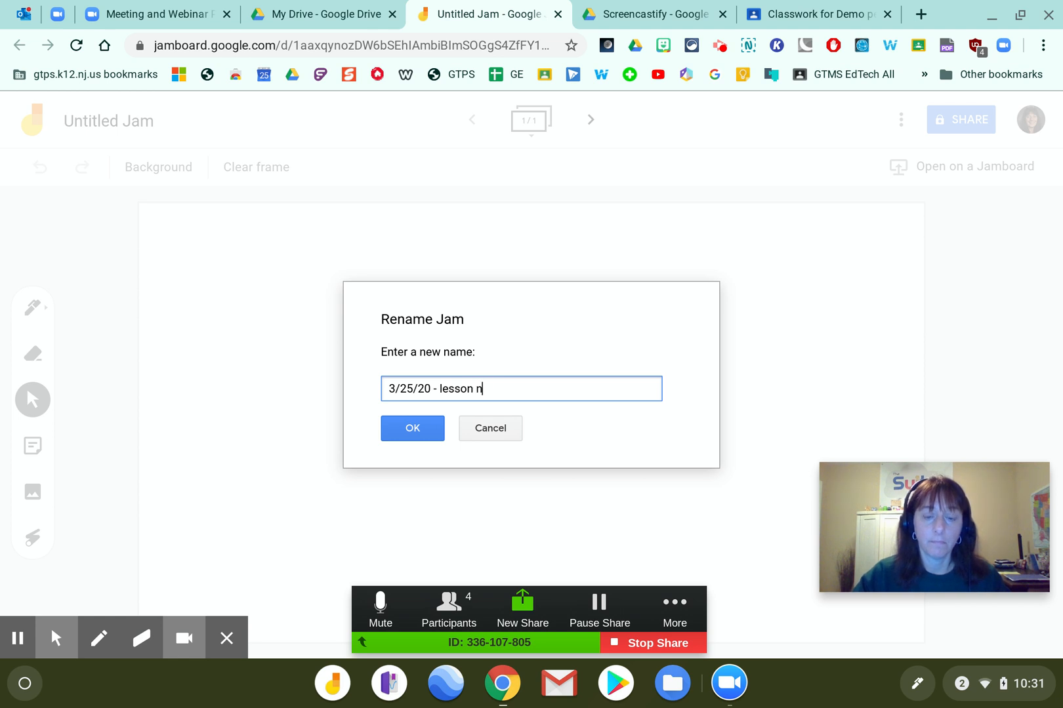
click(411, 427)
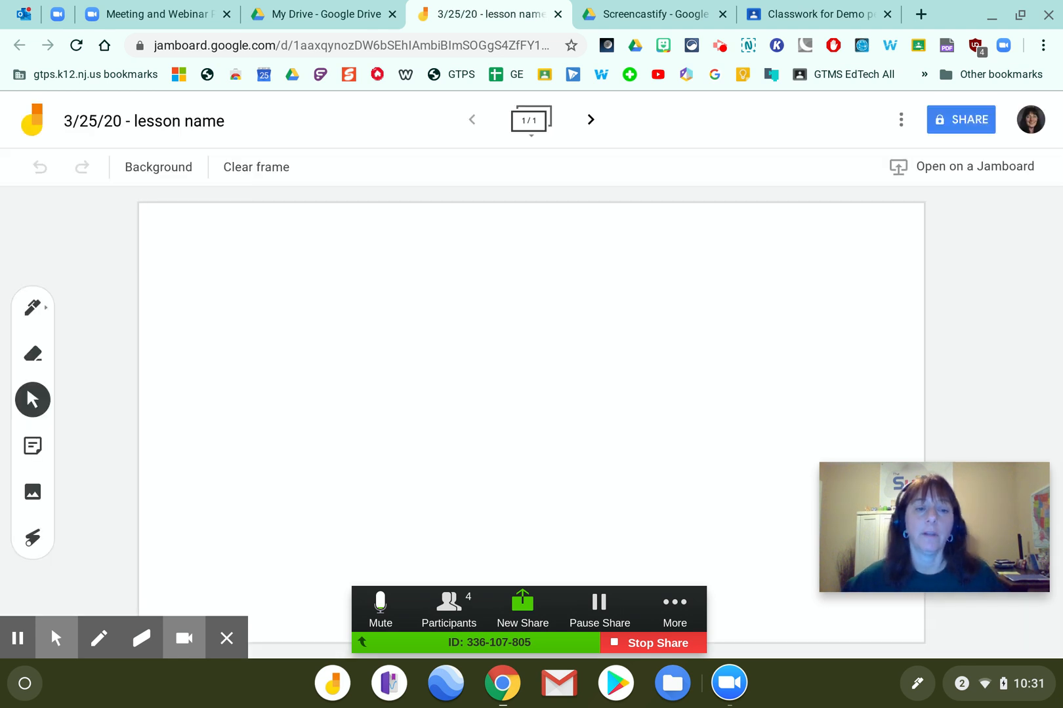
click(32, 307)
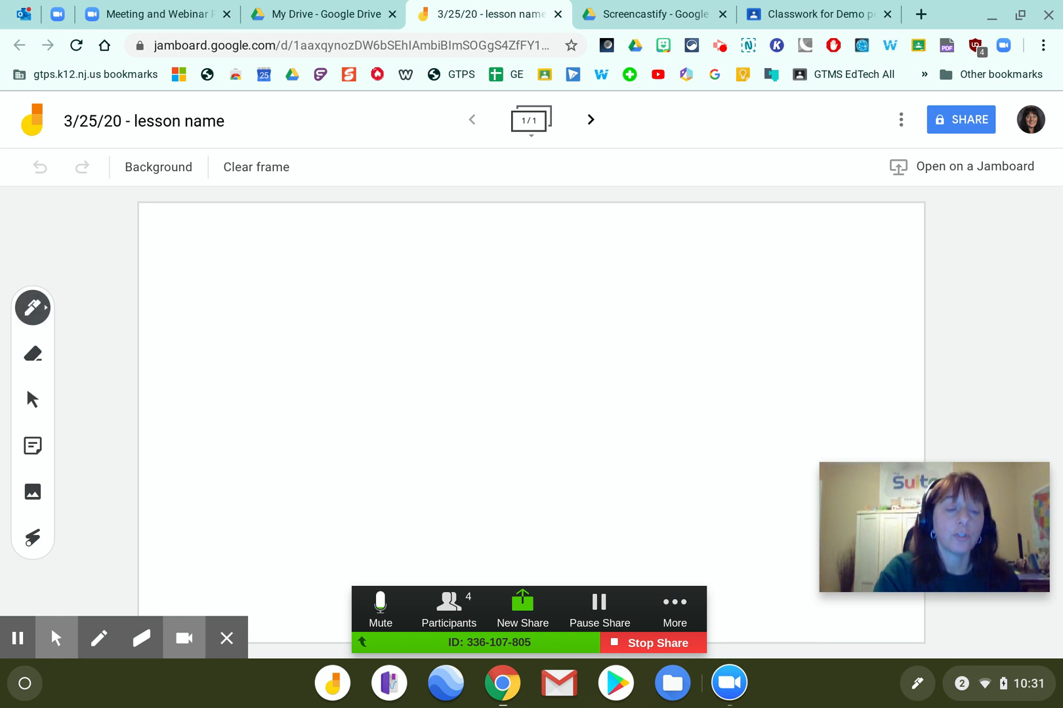
click(33, 308)
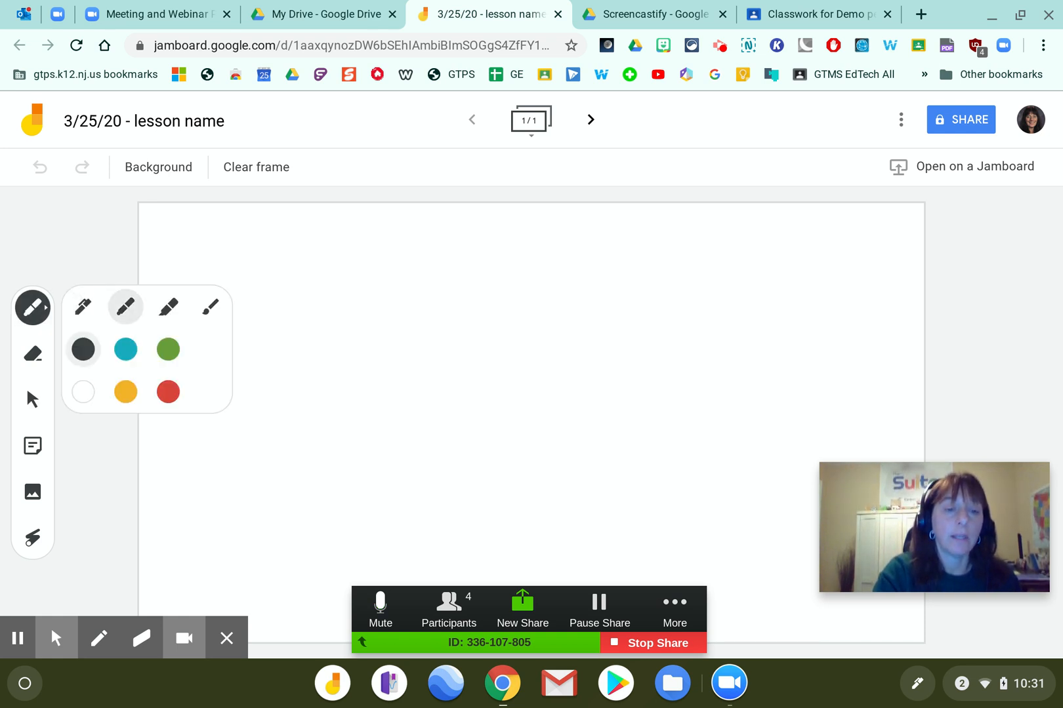
click(125, 348)
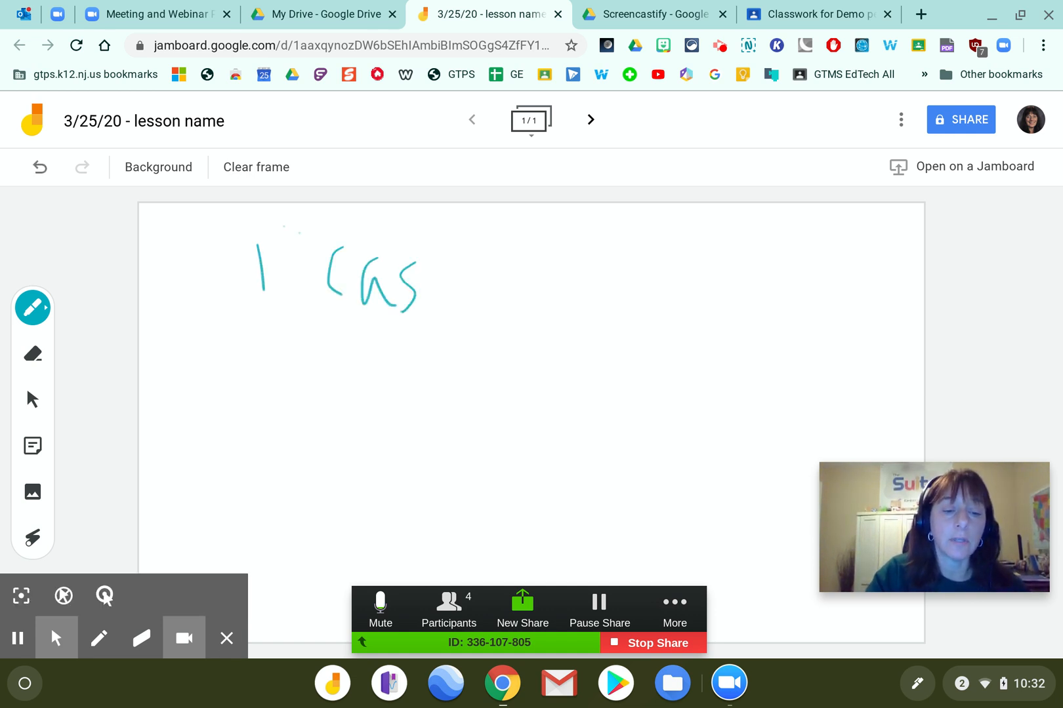
click(33, 353)
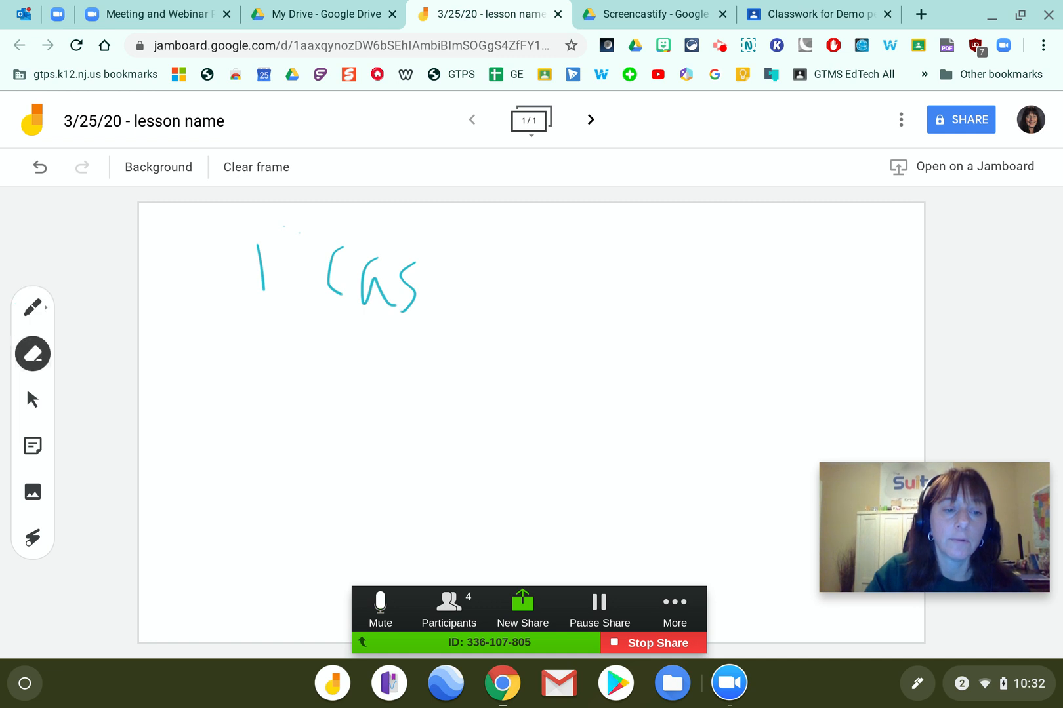
click(257, 167)
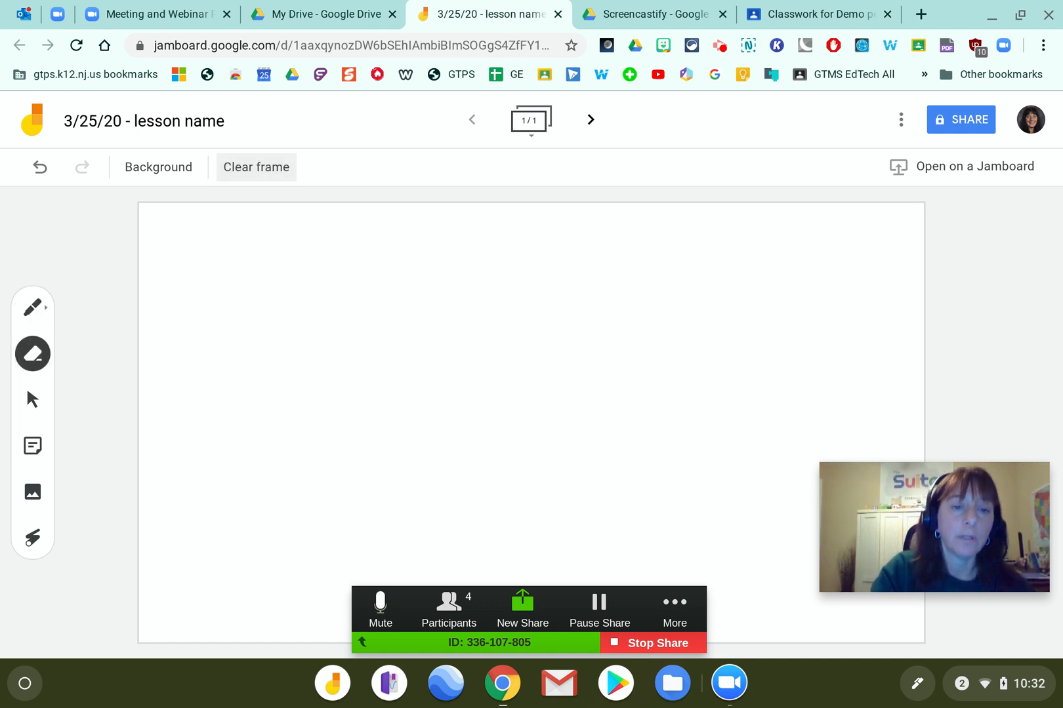
click(33, 446)
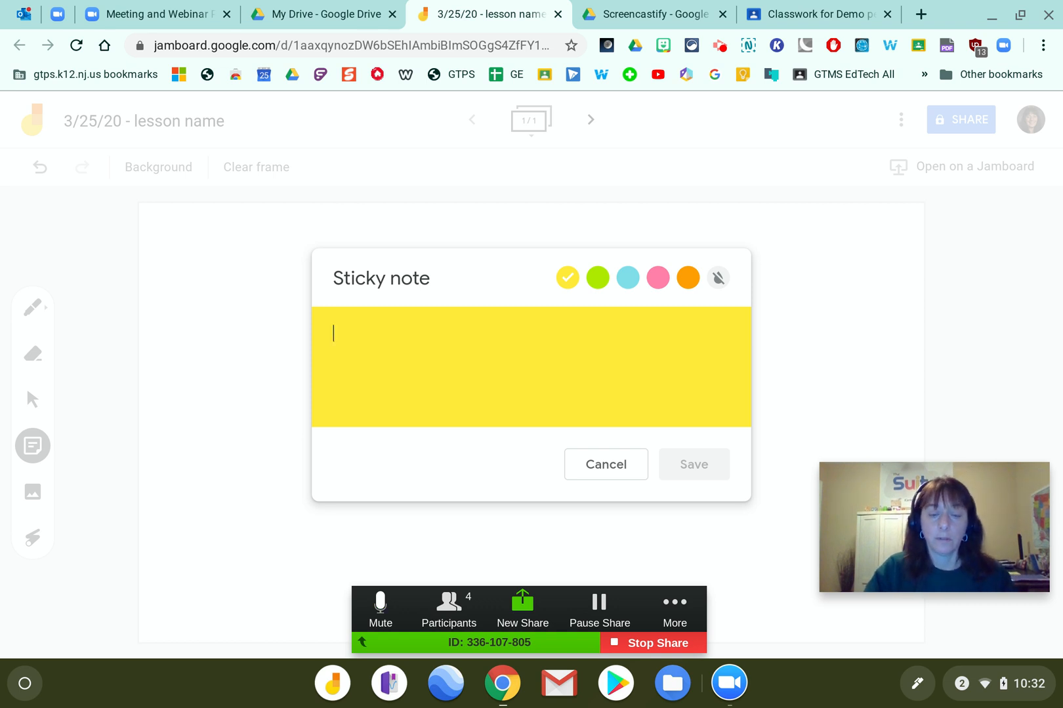
Save a yellow sticky note reading 'please share your work' and discard the empty extra note
text(please sha)
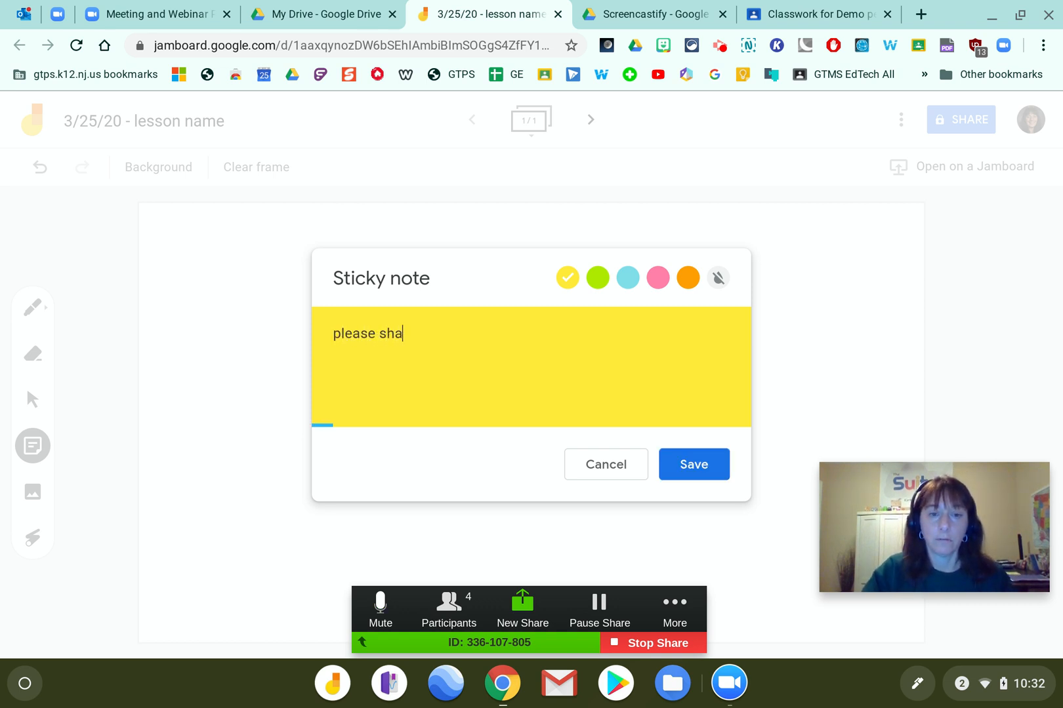
text(re your w)
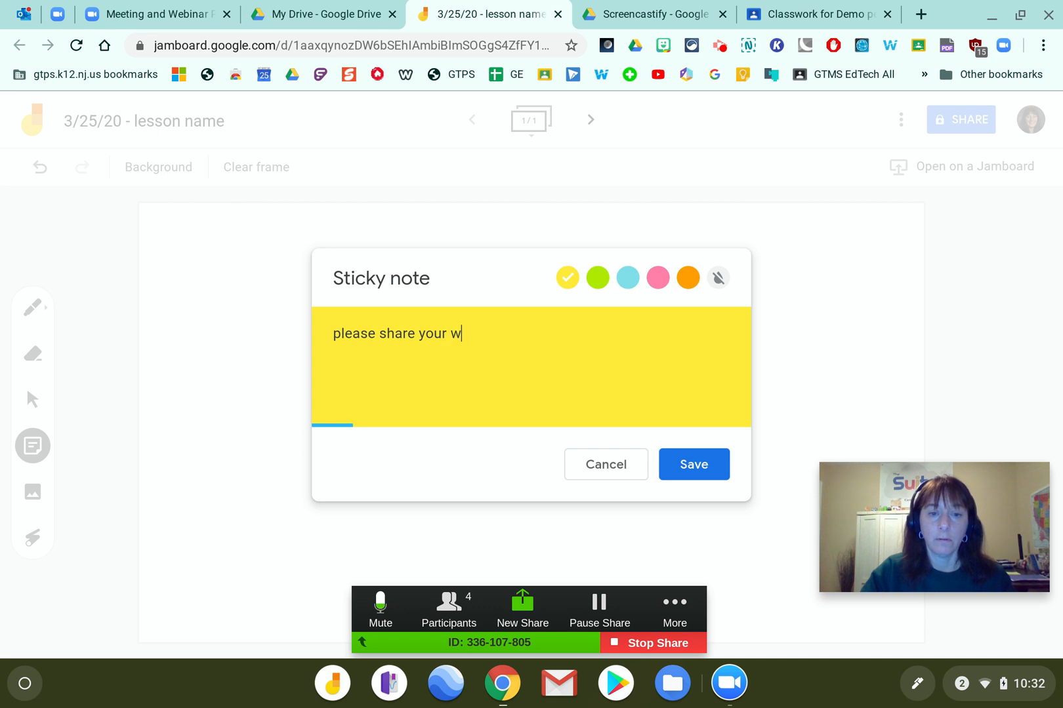
text(ork)
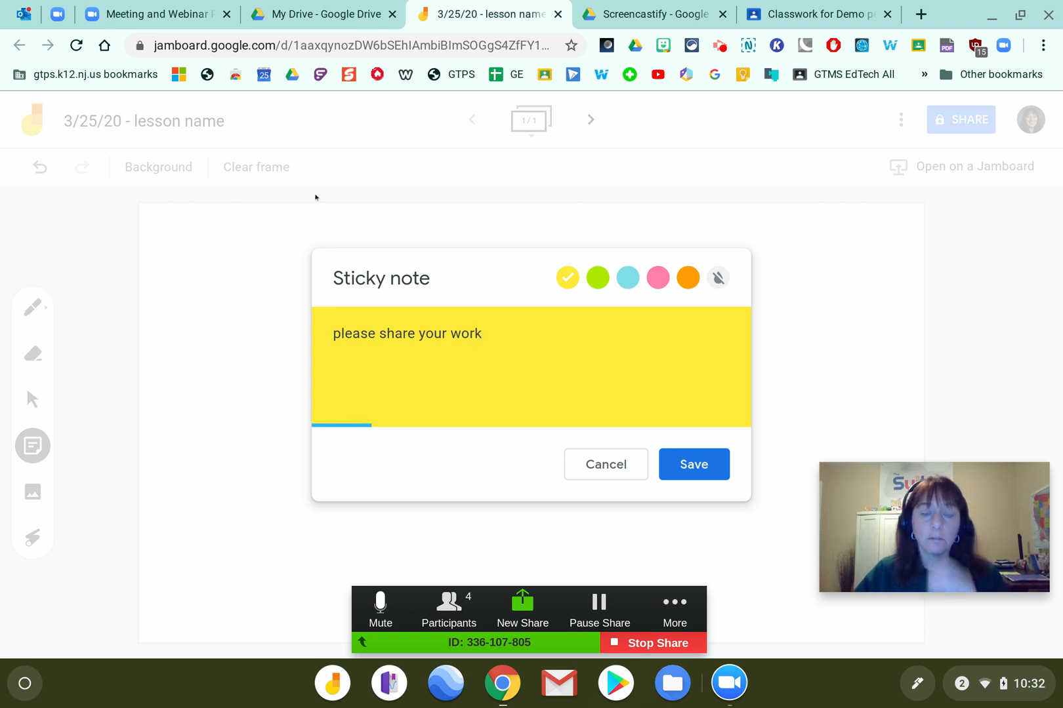
mouse_move(693, 464)
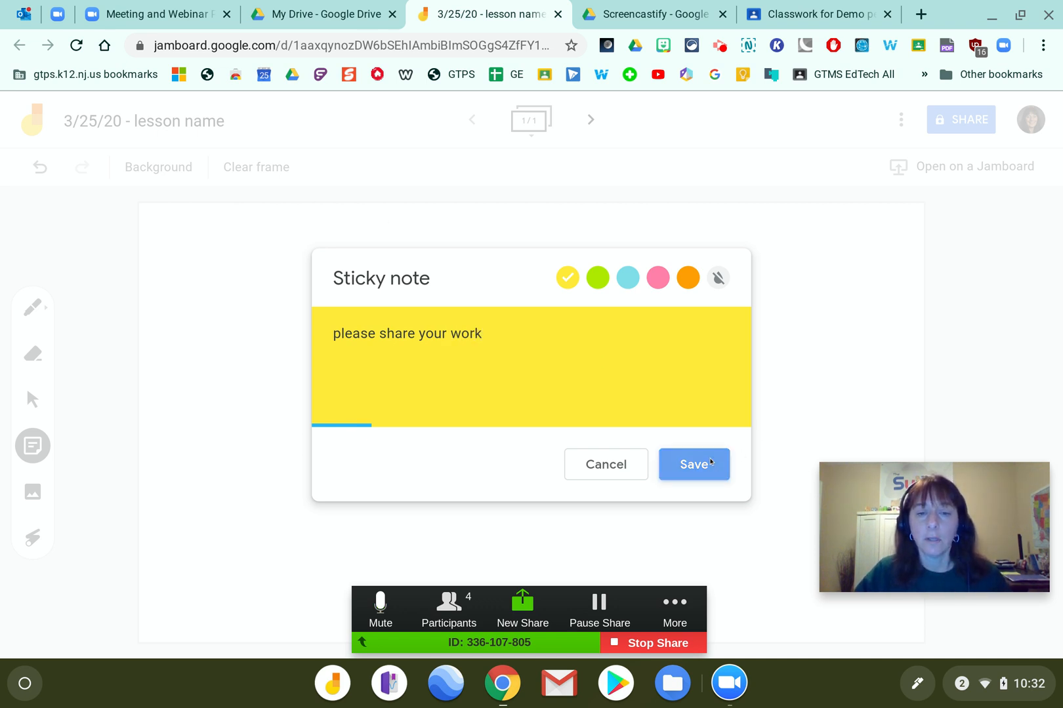
click(693, 465)
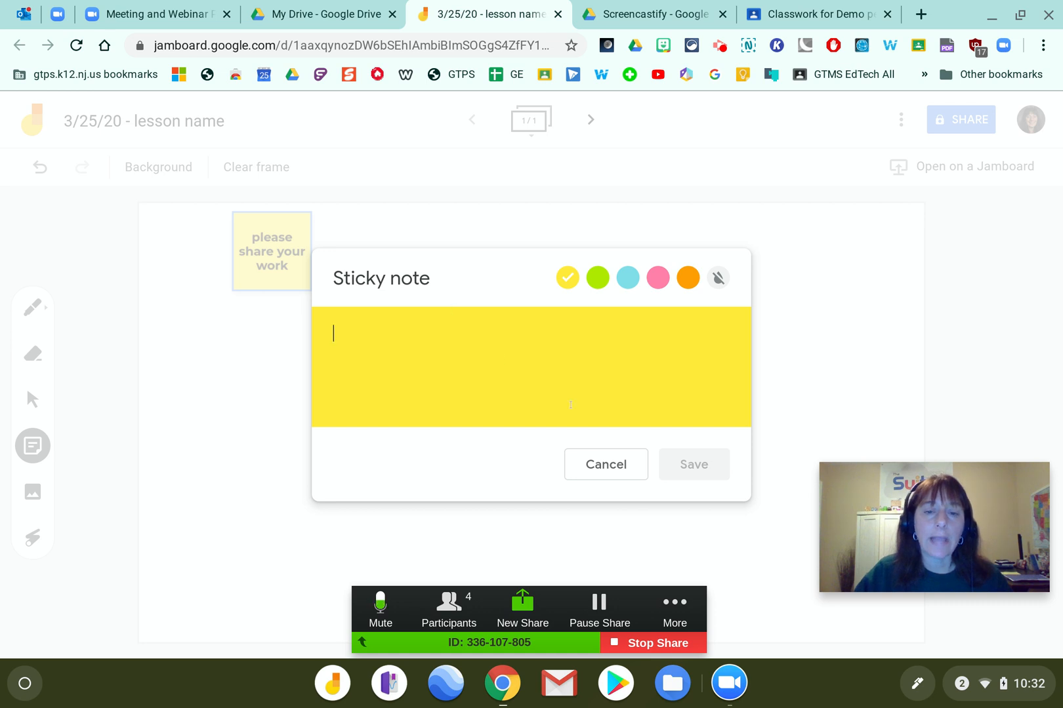
click(605, 465)
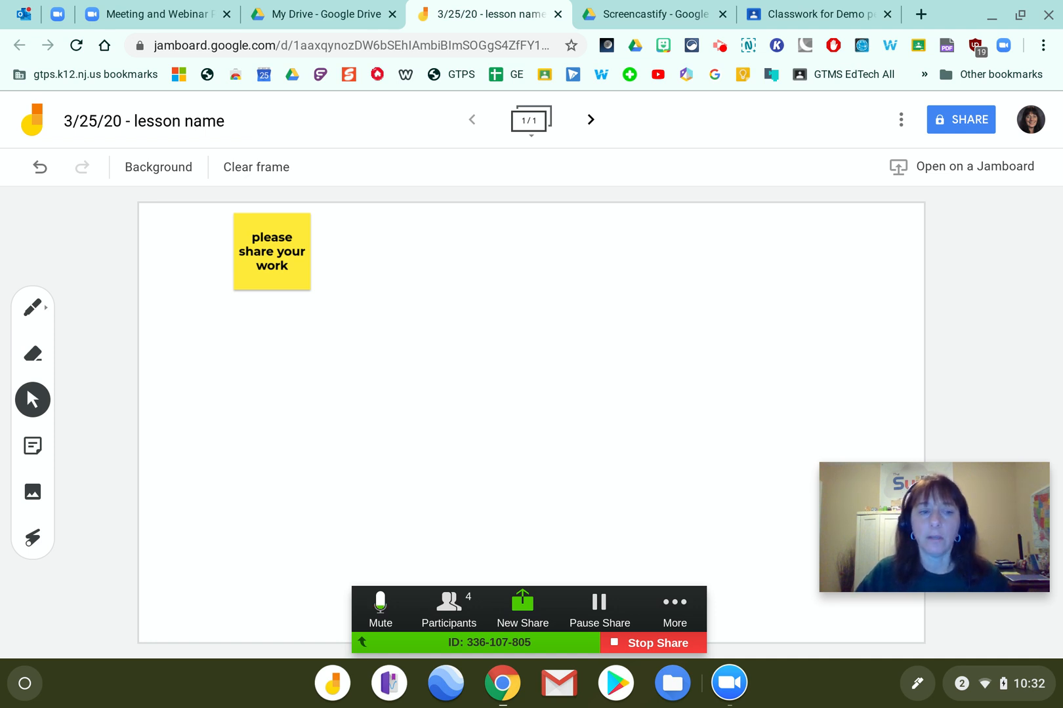
Switch the pen to green ink and handwrite an underlined 'Kim Show your work'
click(32, 307)
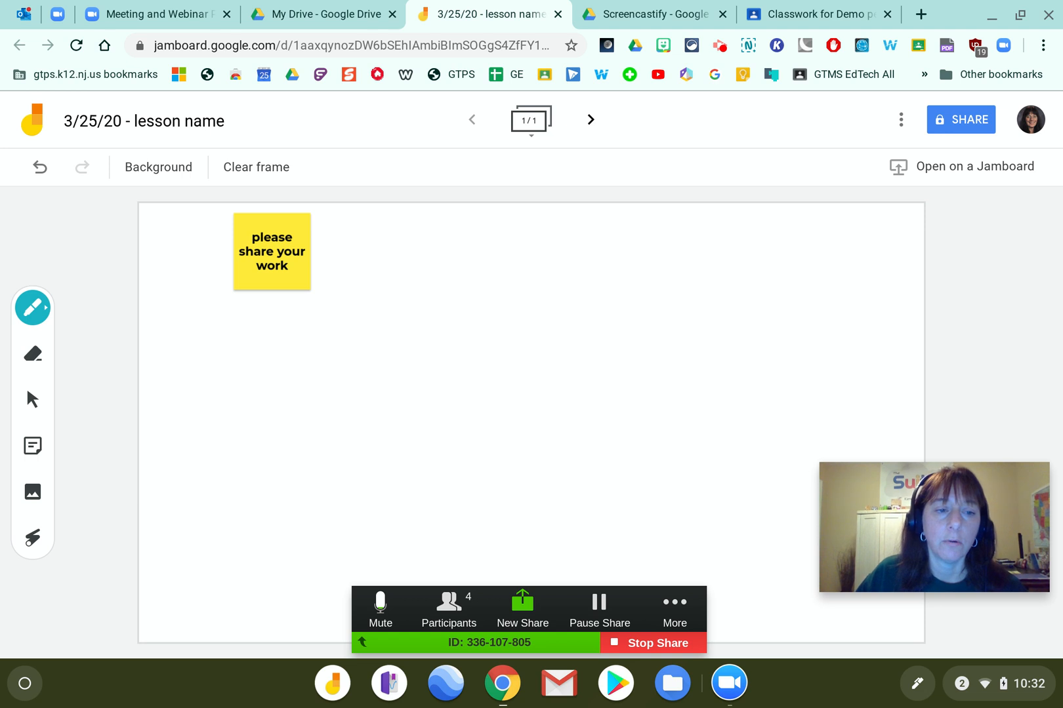
click(33, 307)
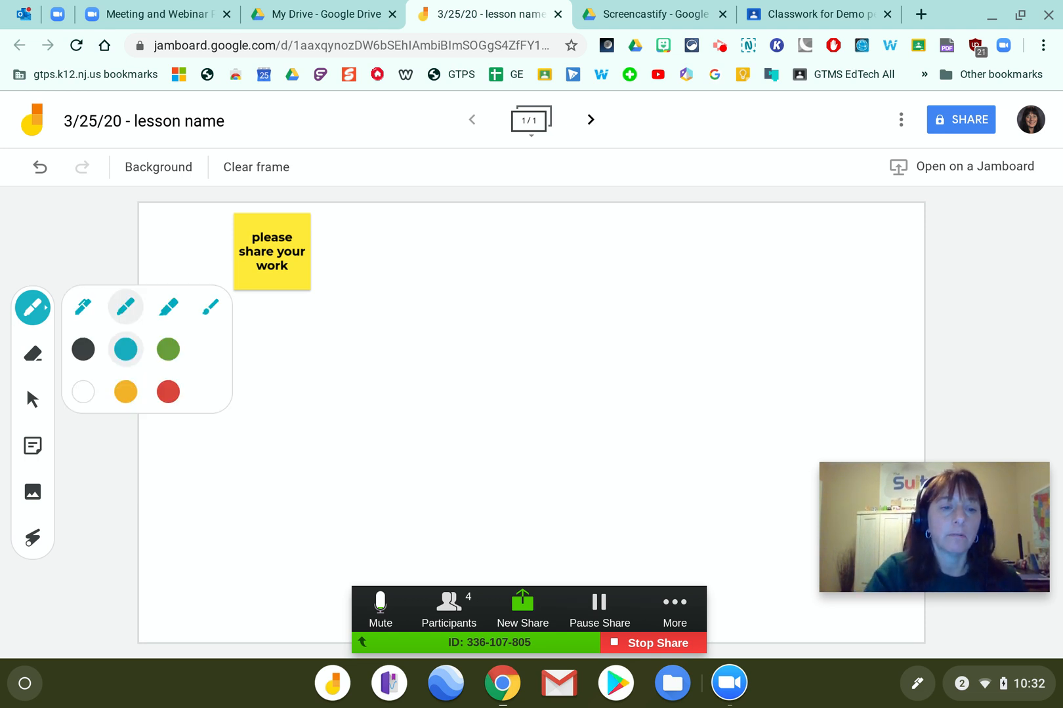
click(167, 349)
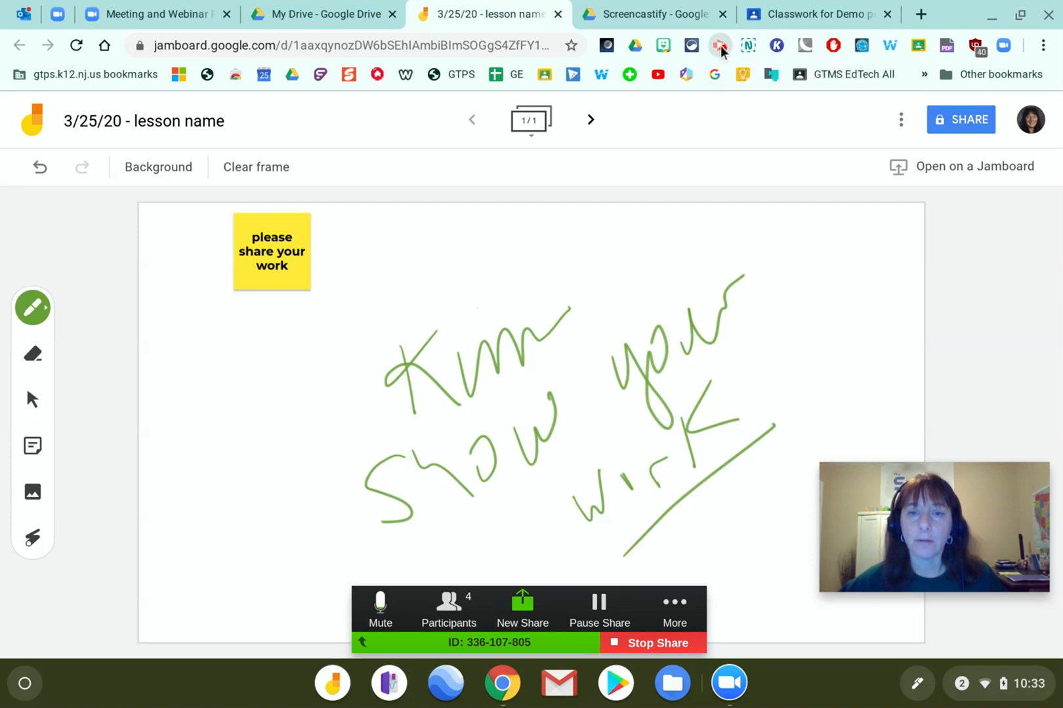
click(719, 45)
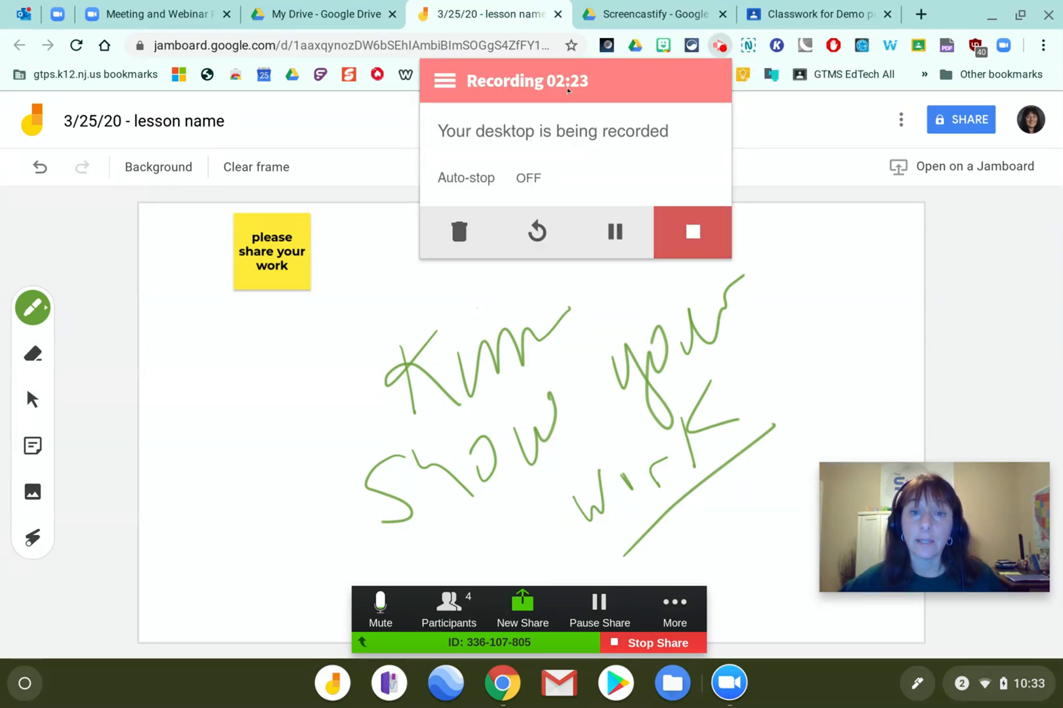